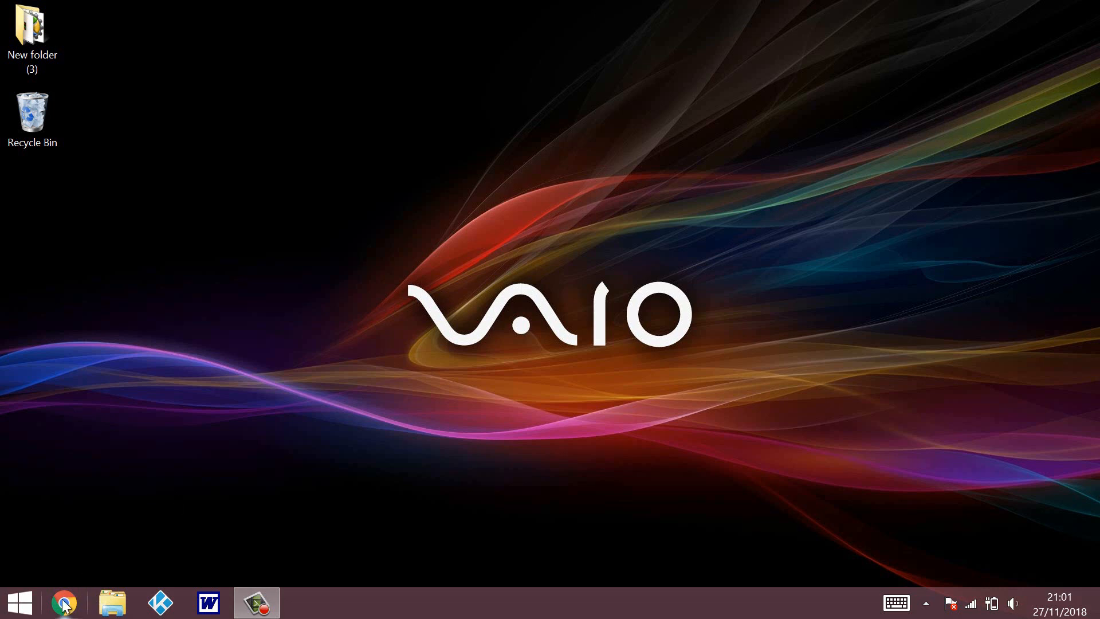
# Step: Launch Google Chrome from the taskbar
pyautogui.click(64, 602)
pyautogui.write('f')
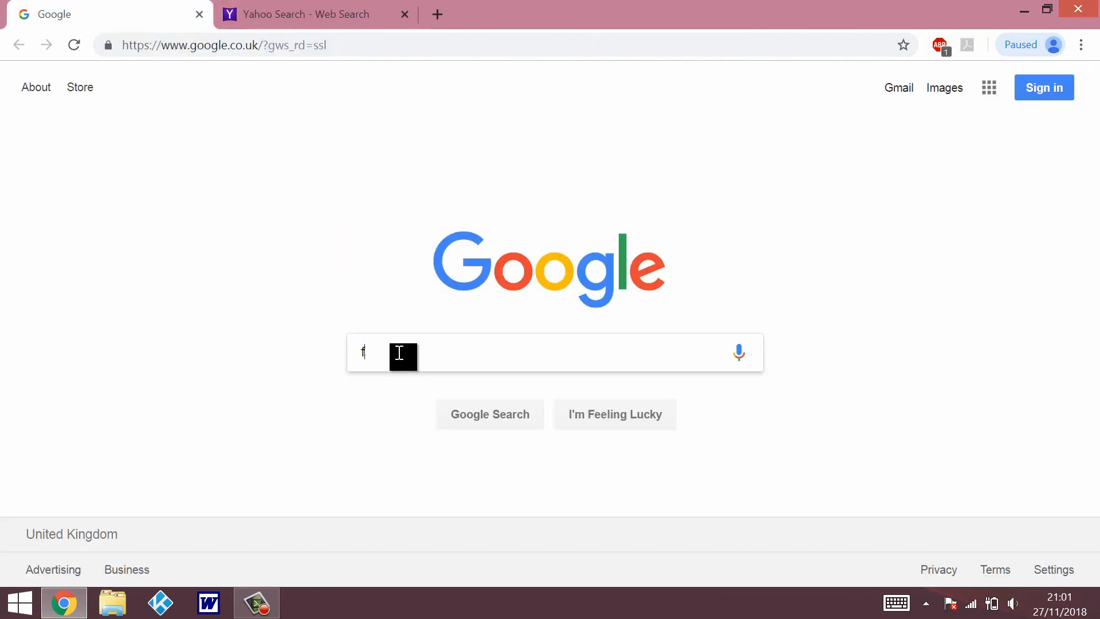
# Step: Search Google for 'ftdi' and open the FTDI Chip Home Page result
pyautogui.write('tdi')
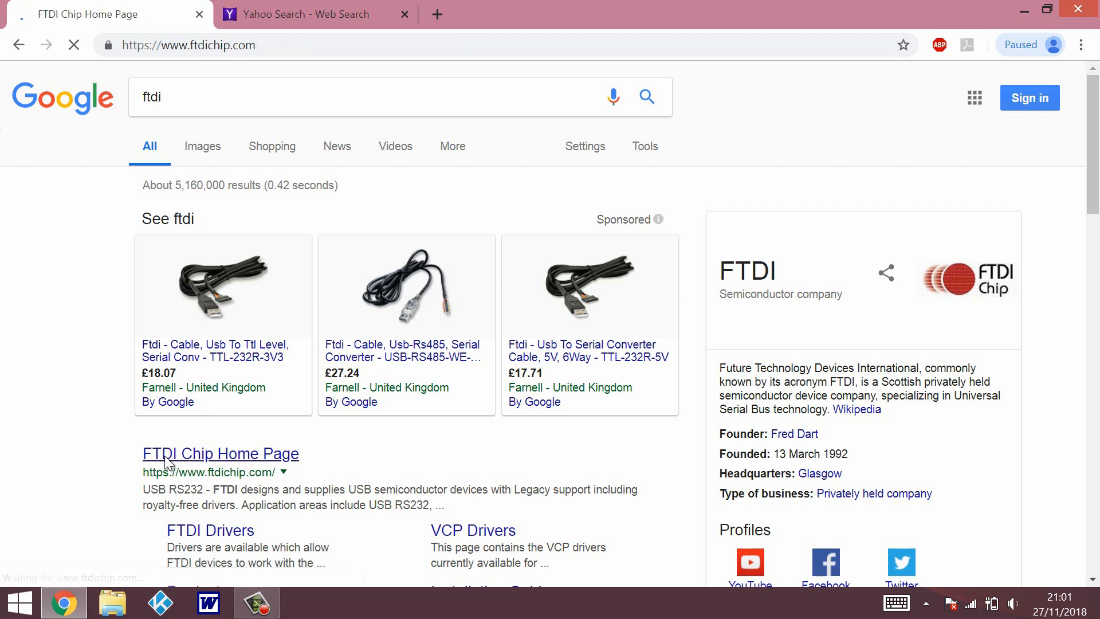
pyautogui.click(220, 454)
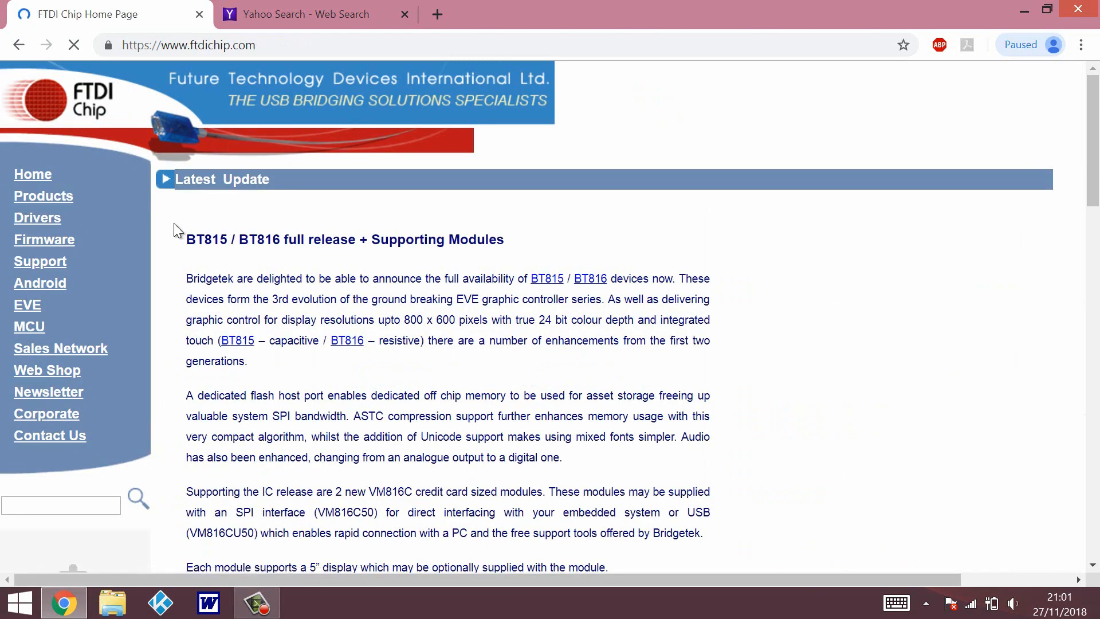
pyautogui.moveTo(37, 221)
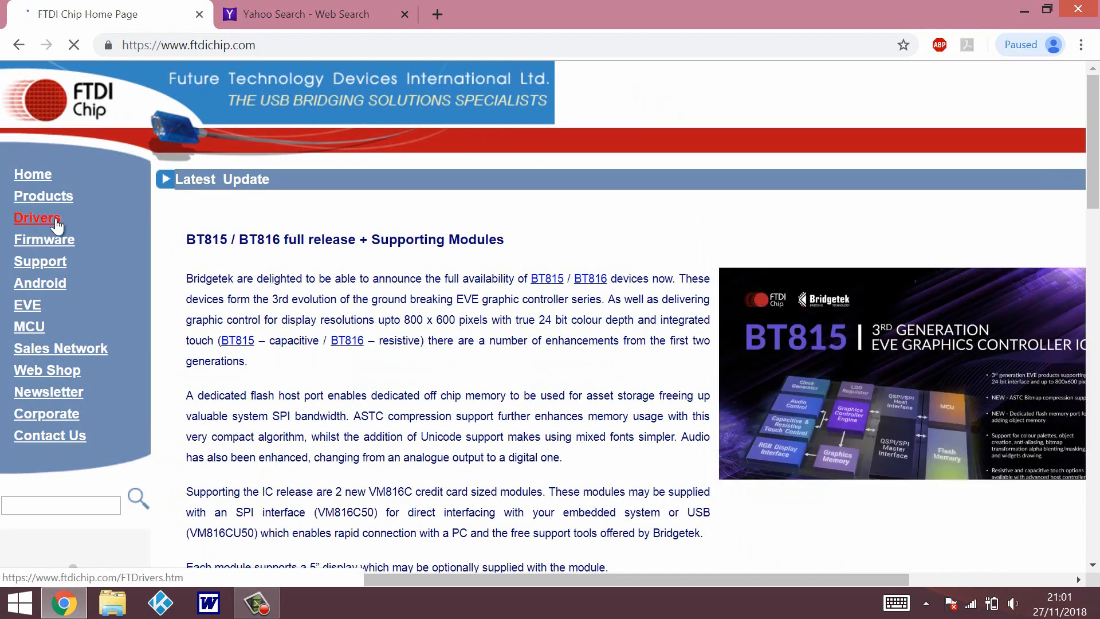
# Step: Go to the FTDI Drivers page and scroll through the supported operating systems
pyautogui.click(37, 218)
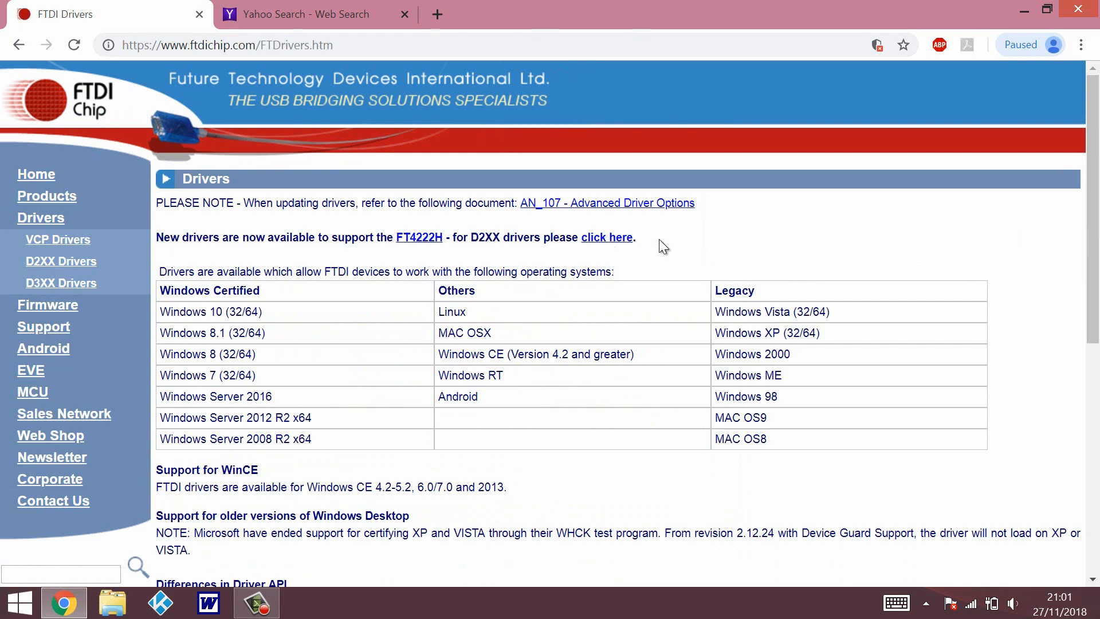
pyautogui.scroll(-3)
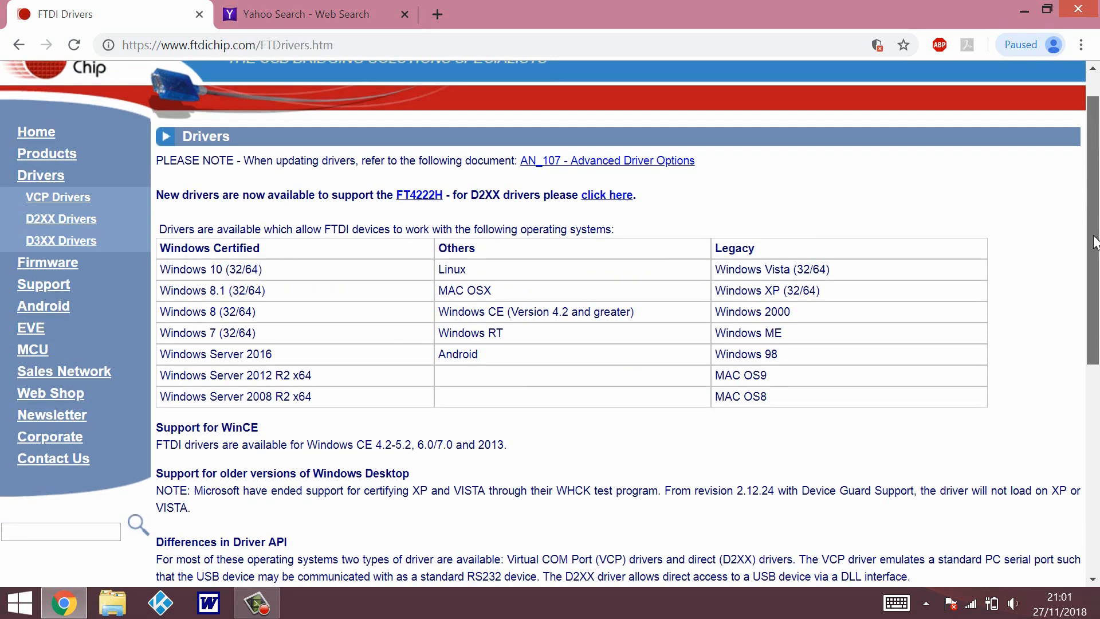
pyautogui.scroll(-3)
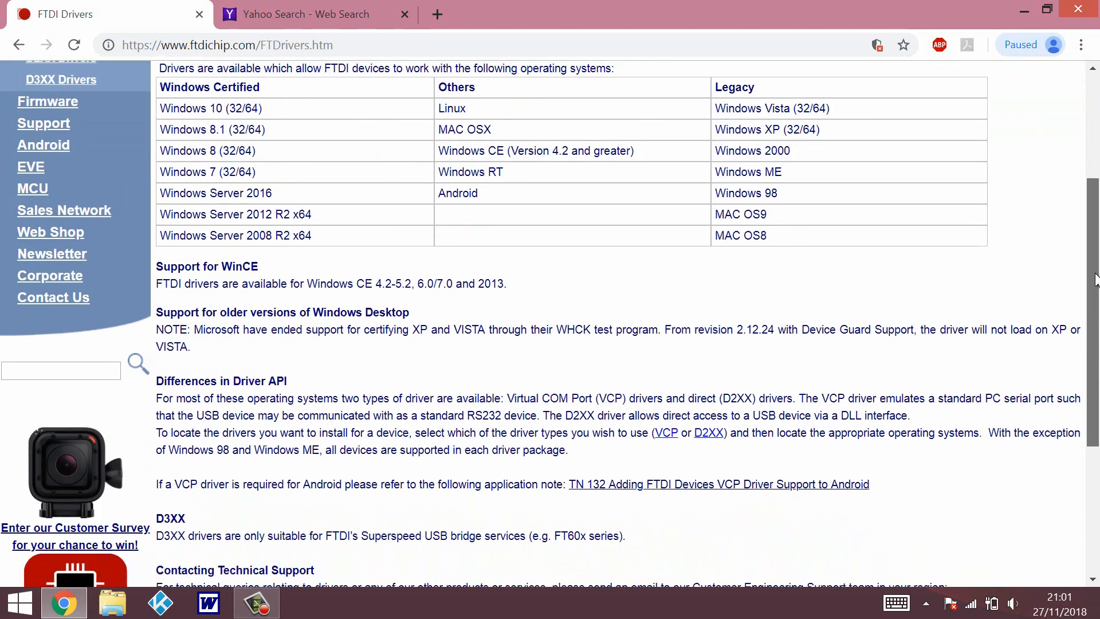
pyautogui.scroll(-3)
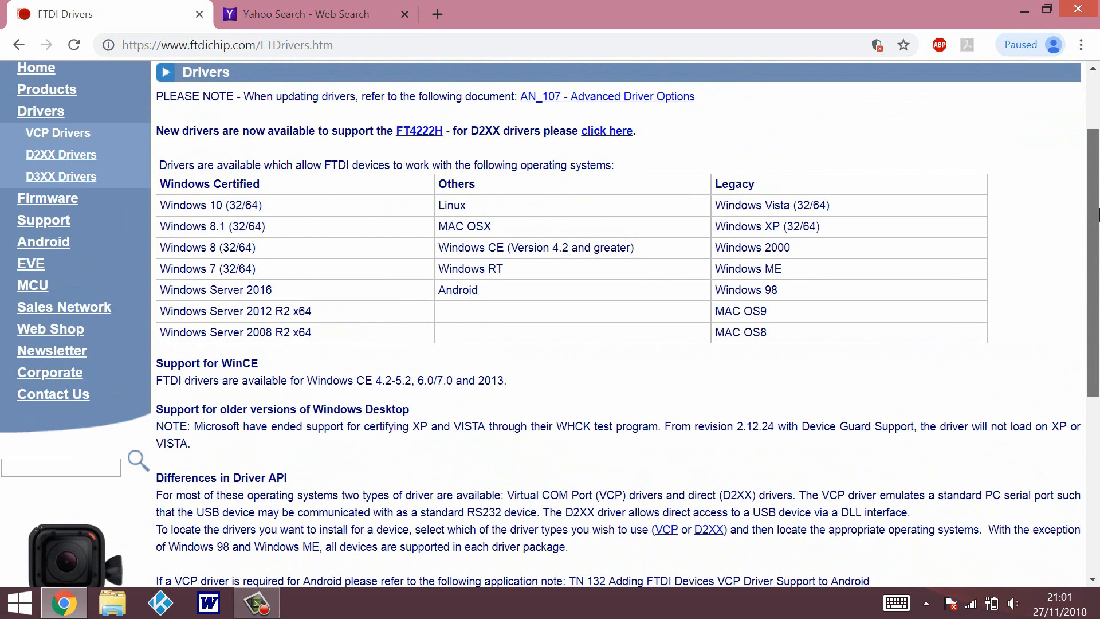
pyautogui.moveTo(80, 157)
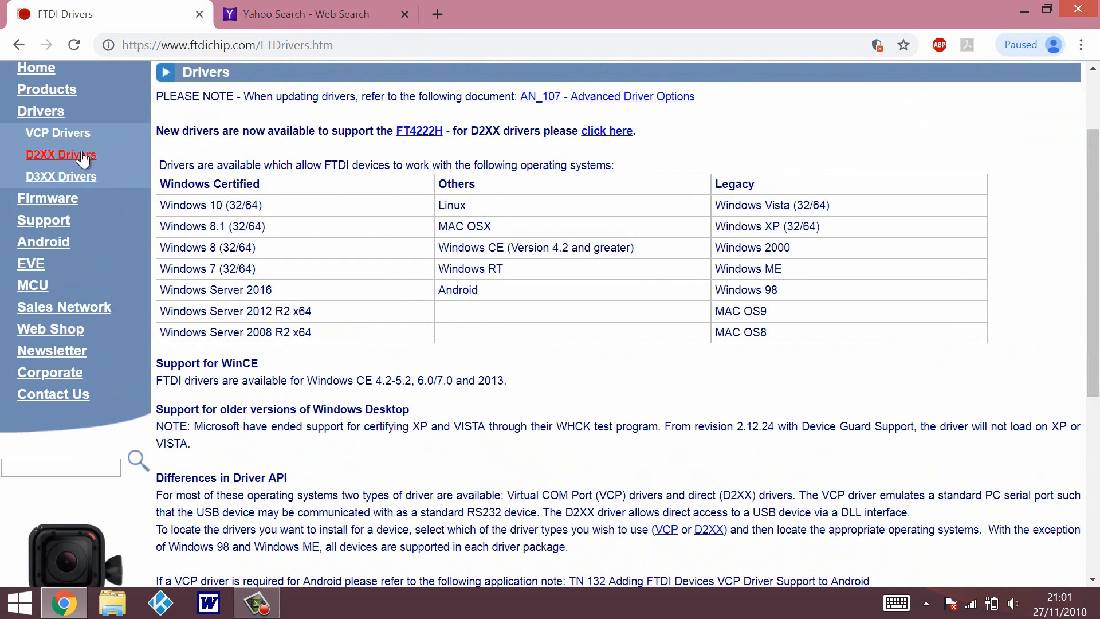
# Step: Download the Windows D2XX setup package CDM21228_Setup.zip from the D2XX Drivers page and open it
pyautogui.click(60, 155)
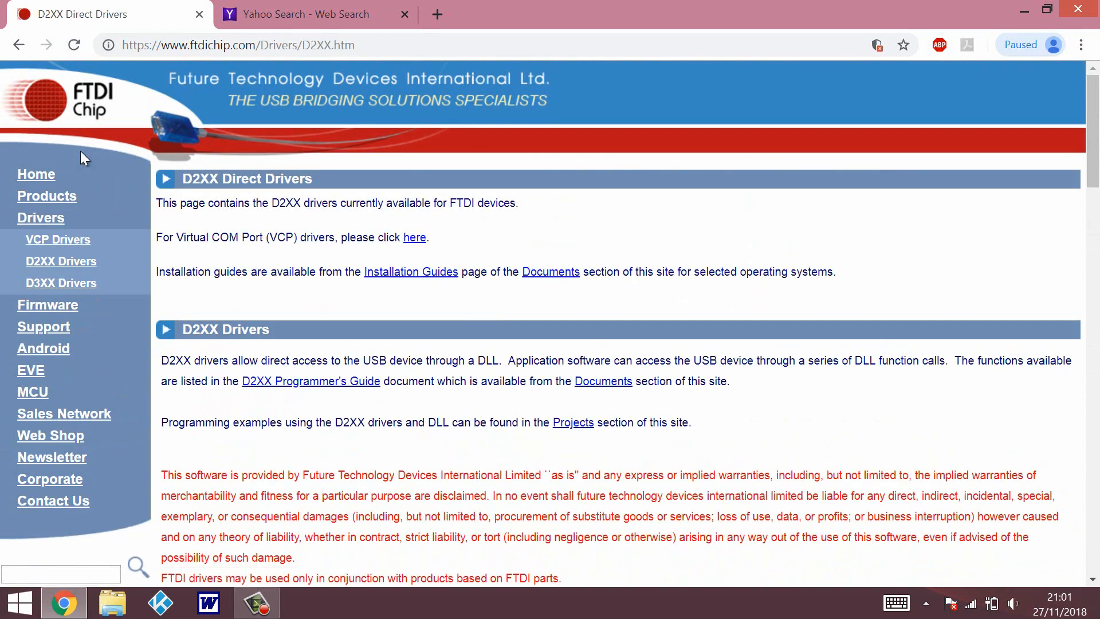
pyautogui.scroll(-3)
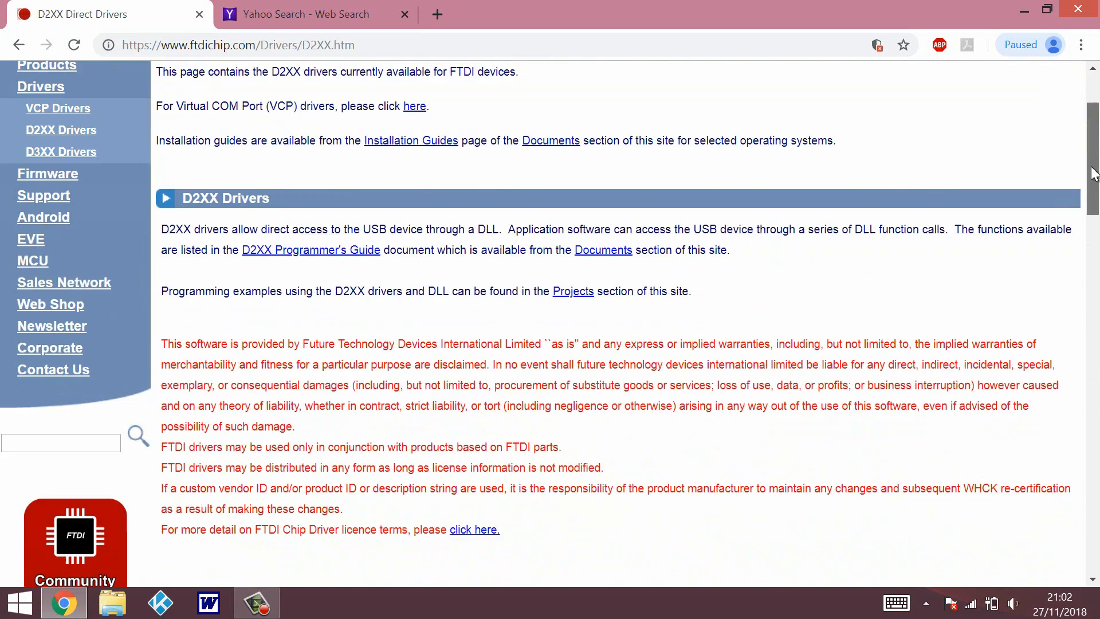
pyautogui.scroll(-3)
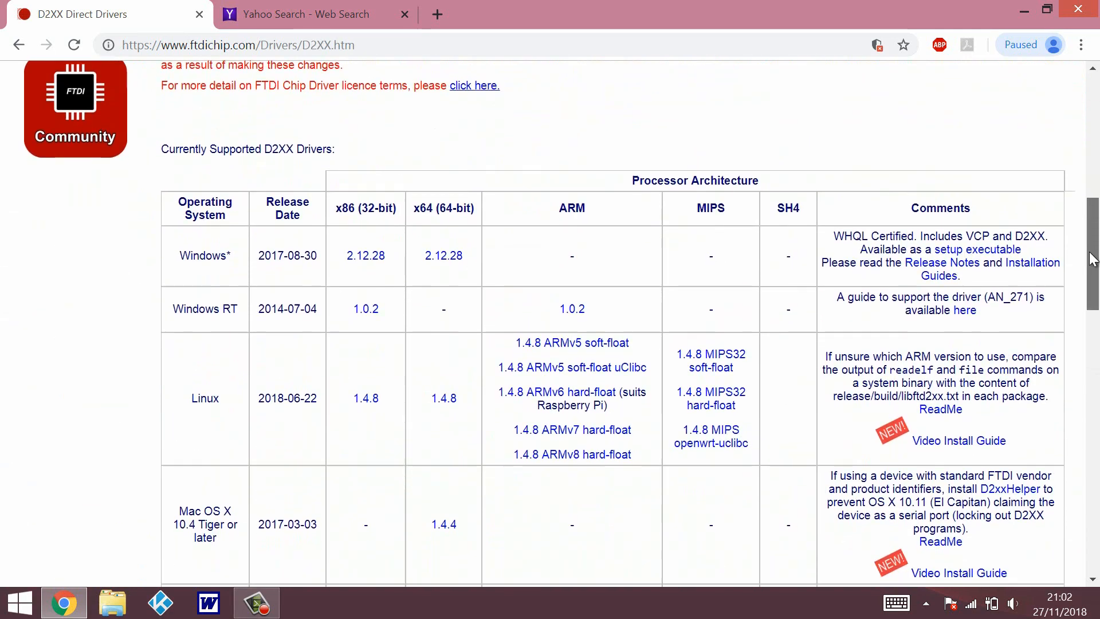
pyautogui.scroll(-3)
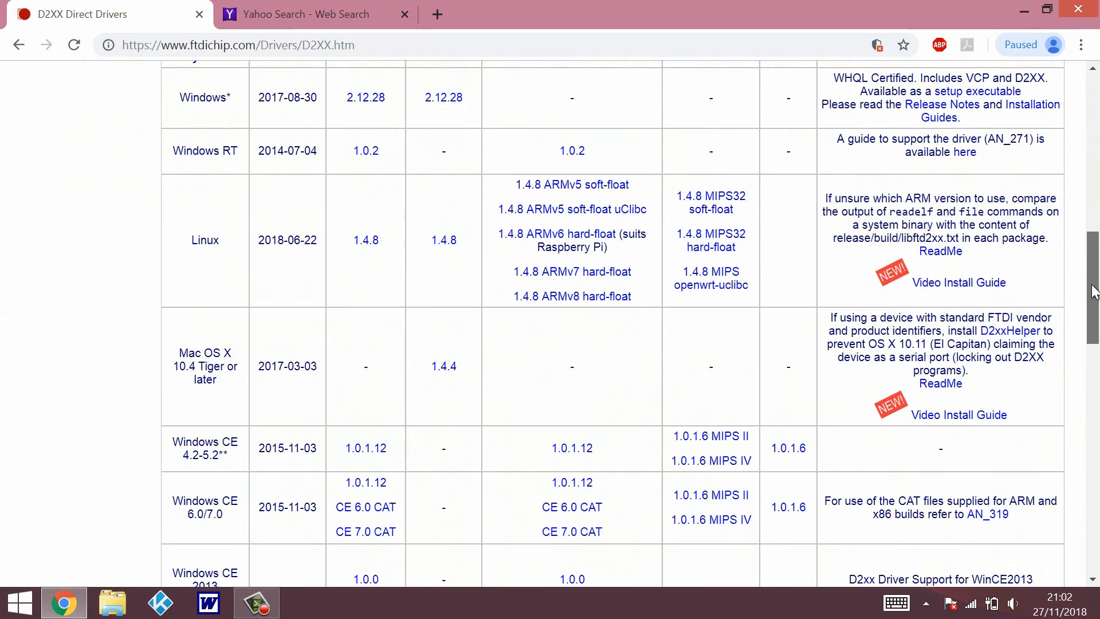
pyautogui.scroll(3)
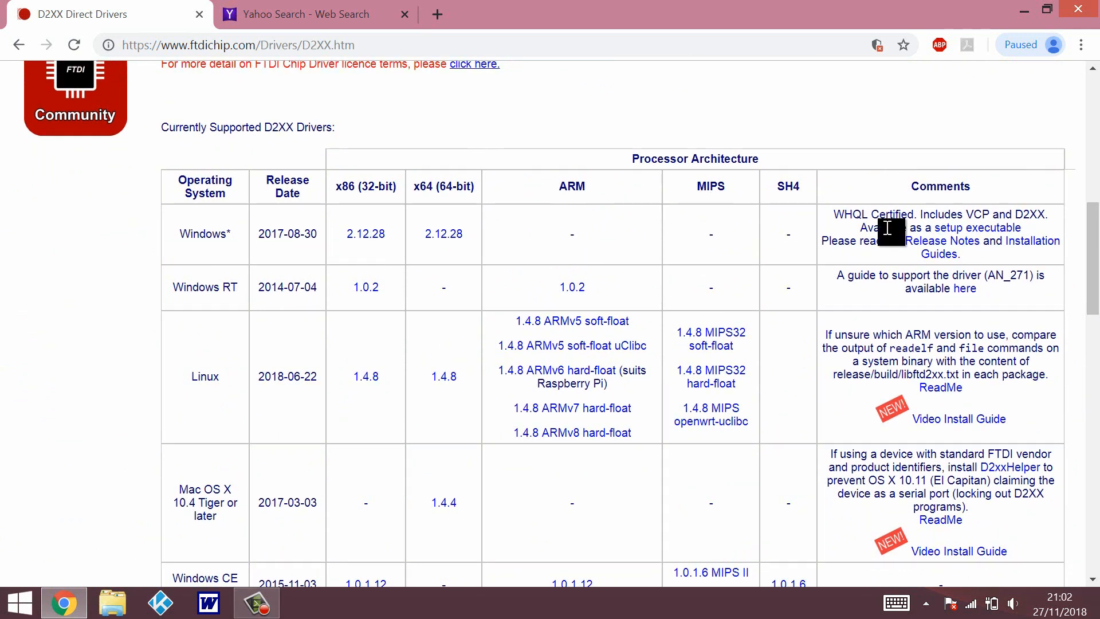
pyautogui.moveTo(982, 234)
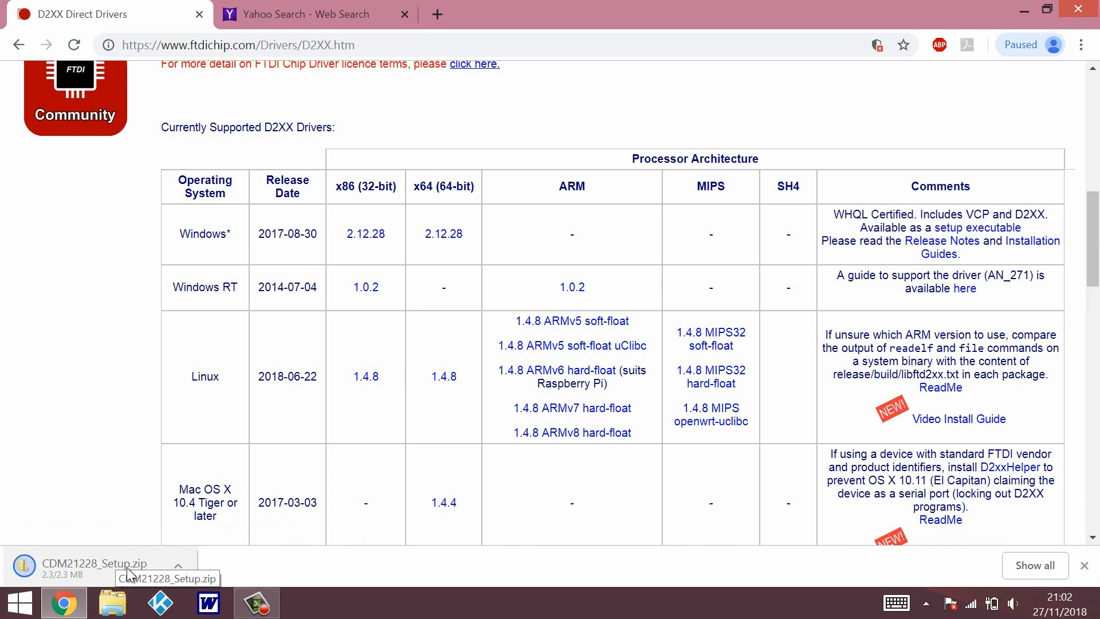
pyautogui.moveTo(120, 571)
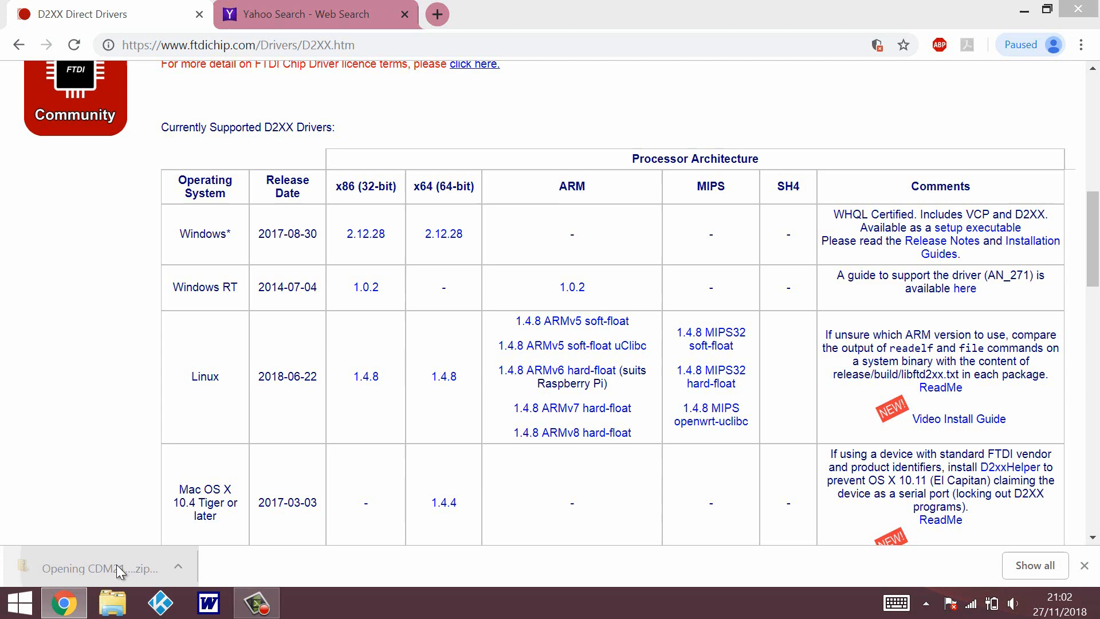
pyautogui.click(100, 569)
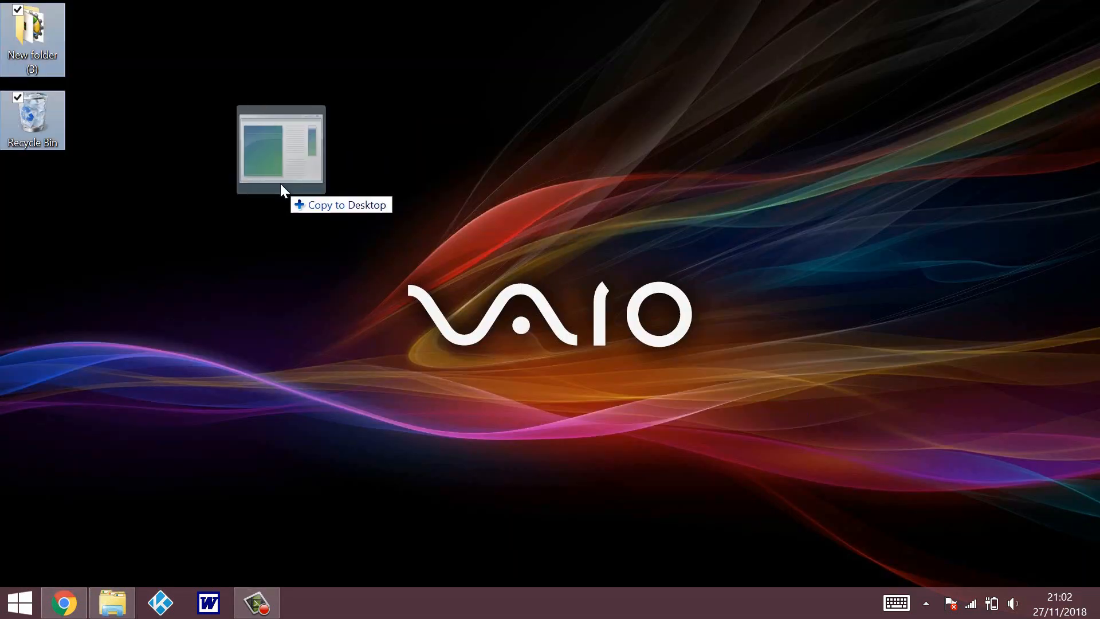
# Step: Copy CDM21228_Setup.exe onto the desktop and bring up its context menu
pyautogui.moveTo(281, 147); pyautogui.dragTo(32, 203)
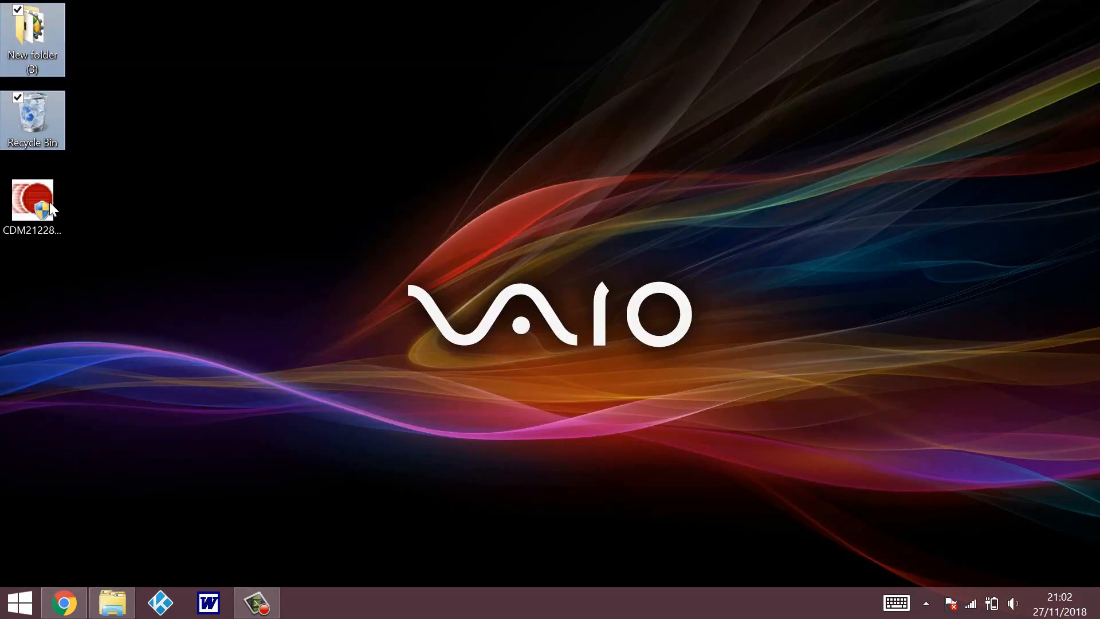
pyautogui.moveTo(53, 210)
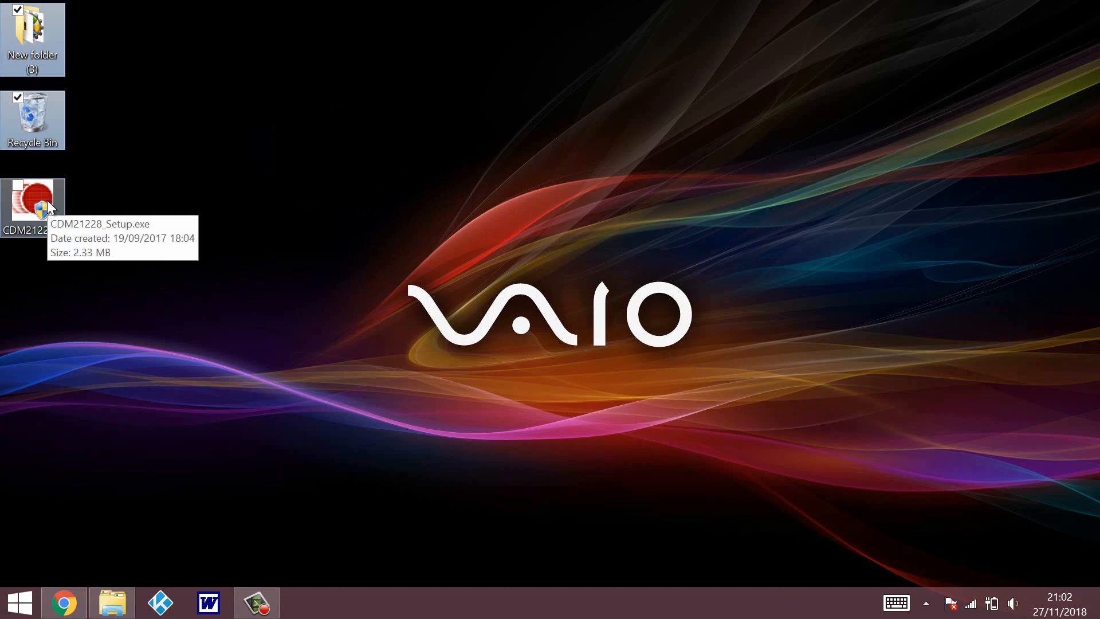
pyautogui.rightClick(29, 204)
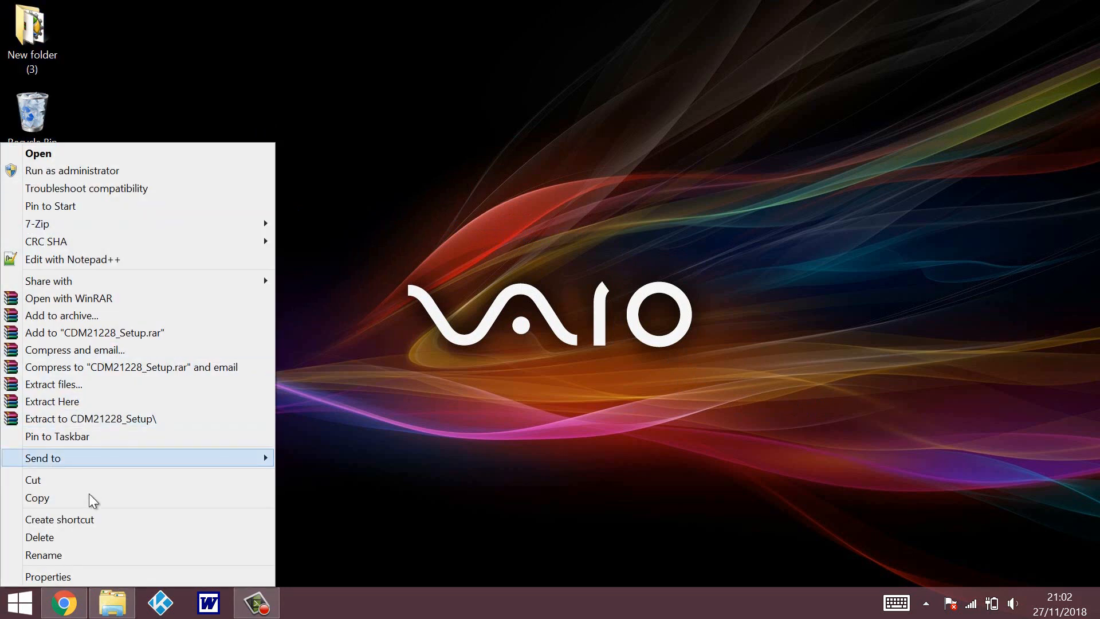
pyautogui.moveTo(79, 248)
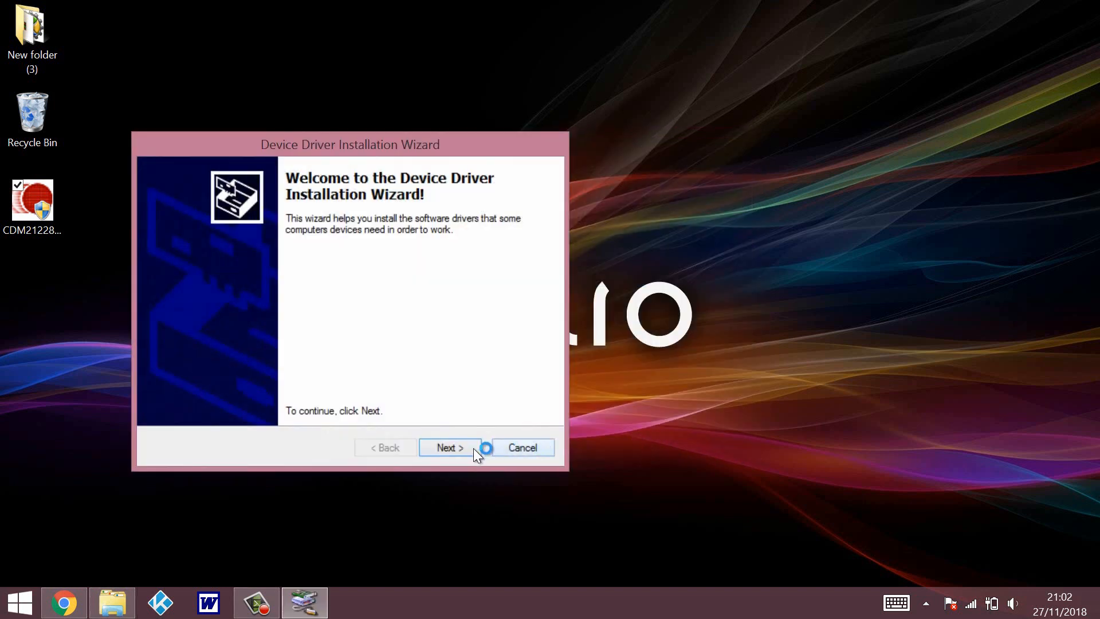
# Step: Accept the FTDI licence, install the CDM driver packages, and finish the wizard
pyautogui.click(451, 448)
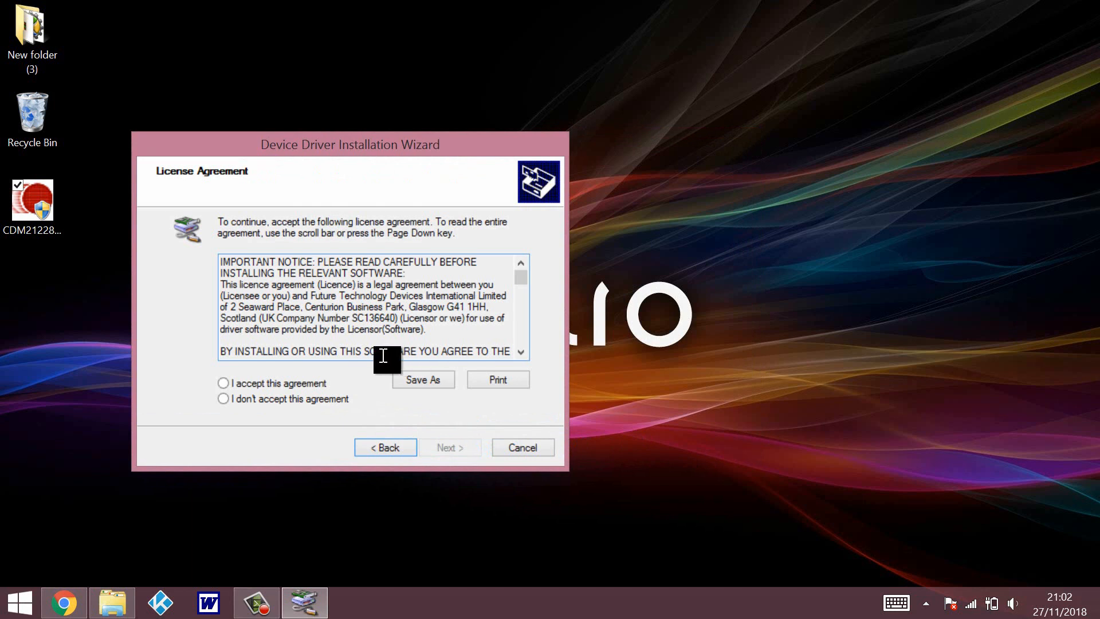
pyautogui.click(223, 383)
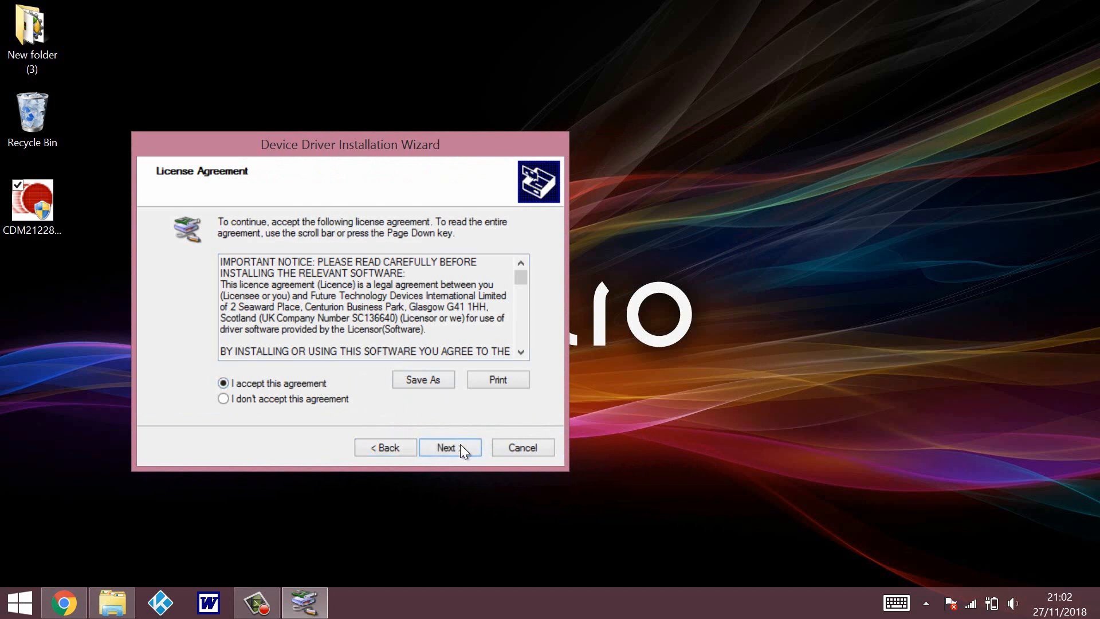
pyautogui.click(450, 448)
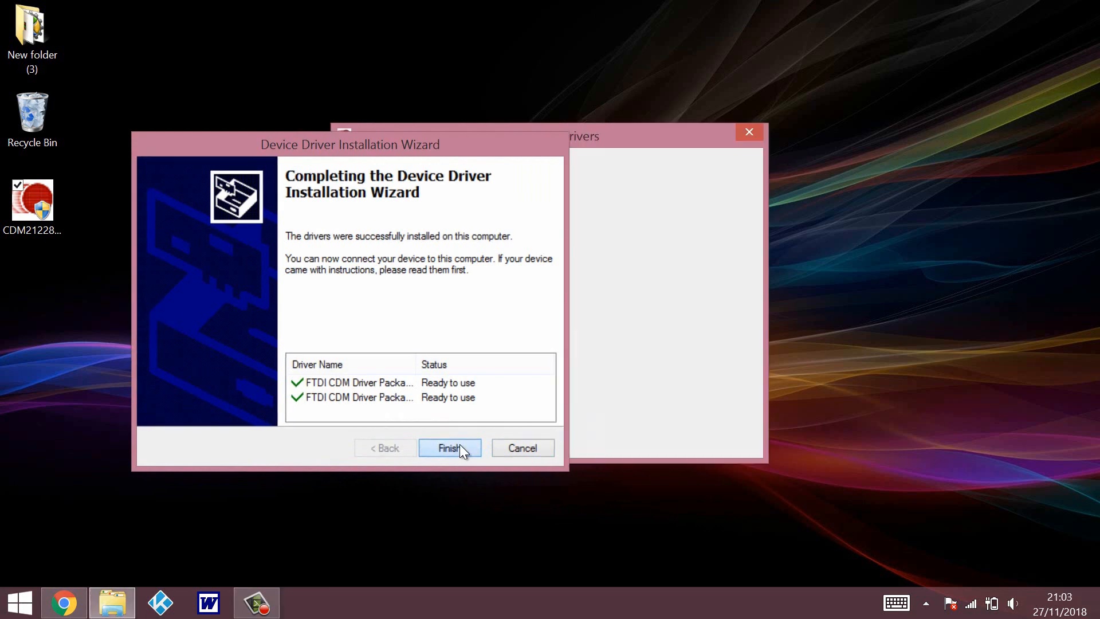
pyautogui.click(451, 448)
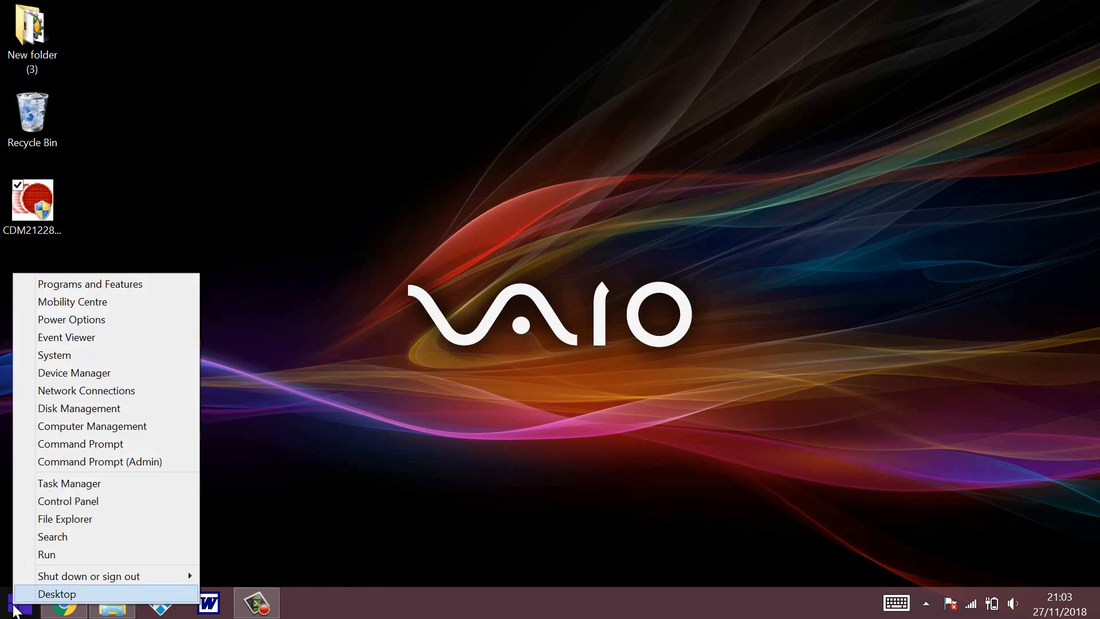
pyautogui.moveTo(72, 375)
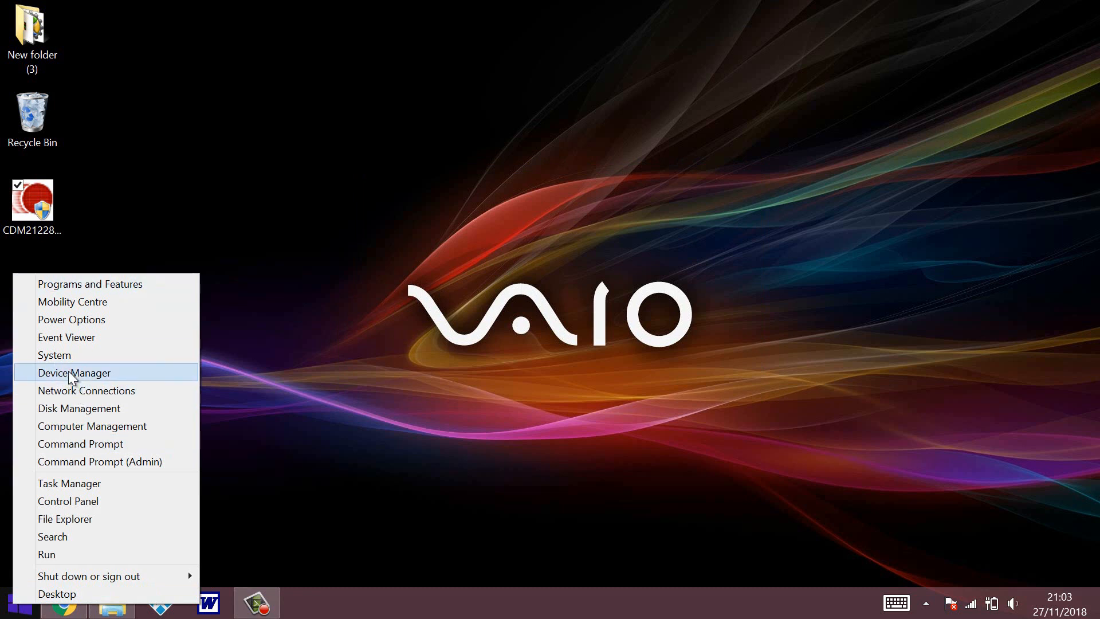
# Step: In Device Manager, expand Ports (COM & LPT) and open USB Serial Port (COM4) properties
pyautogui.click(75, 373)
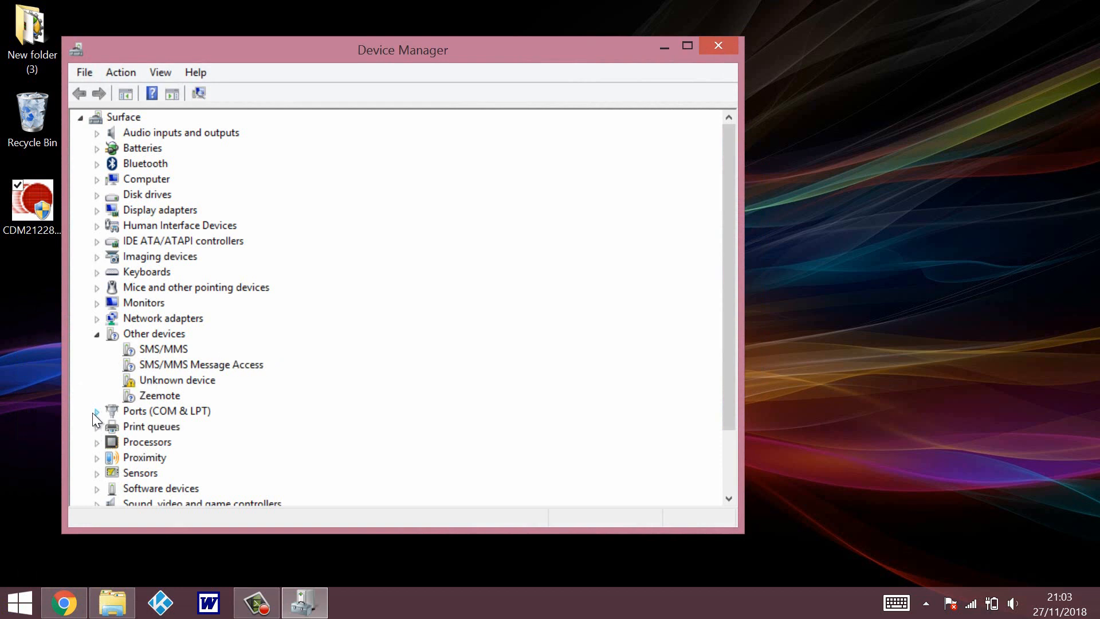
pyautogui.click(98, 411)
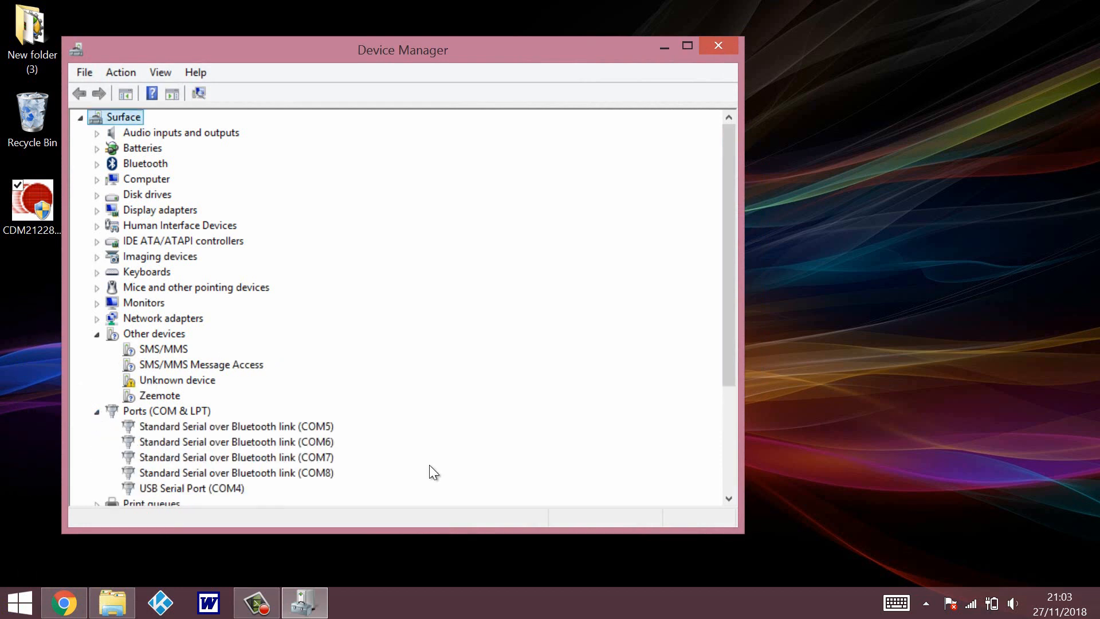
pyautogui.click(191, 488)
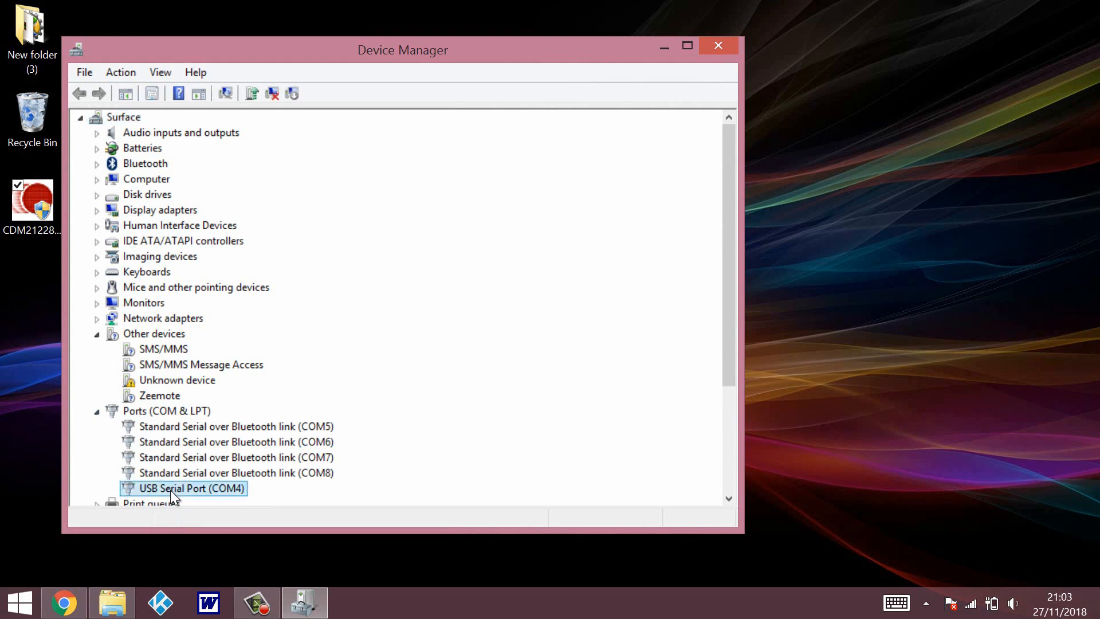
pyautogui.doubleClick(184, 489)
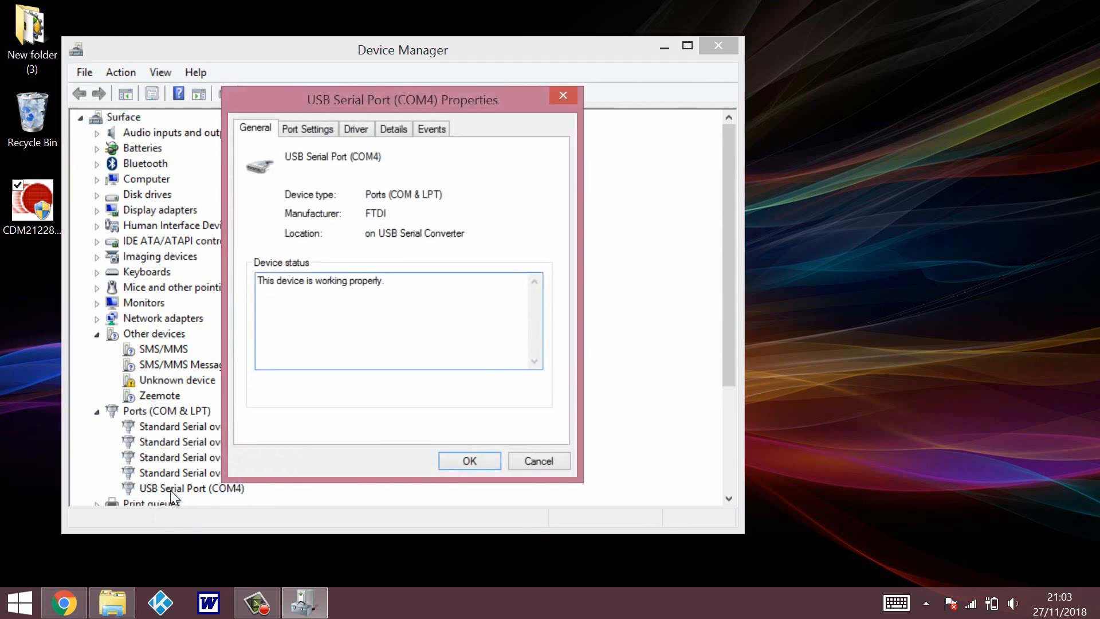
pyautogui.moveTo(574, 133)
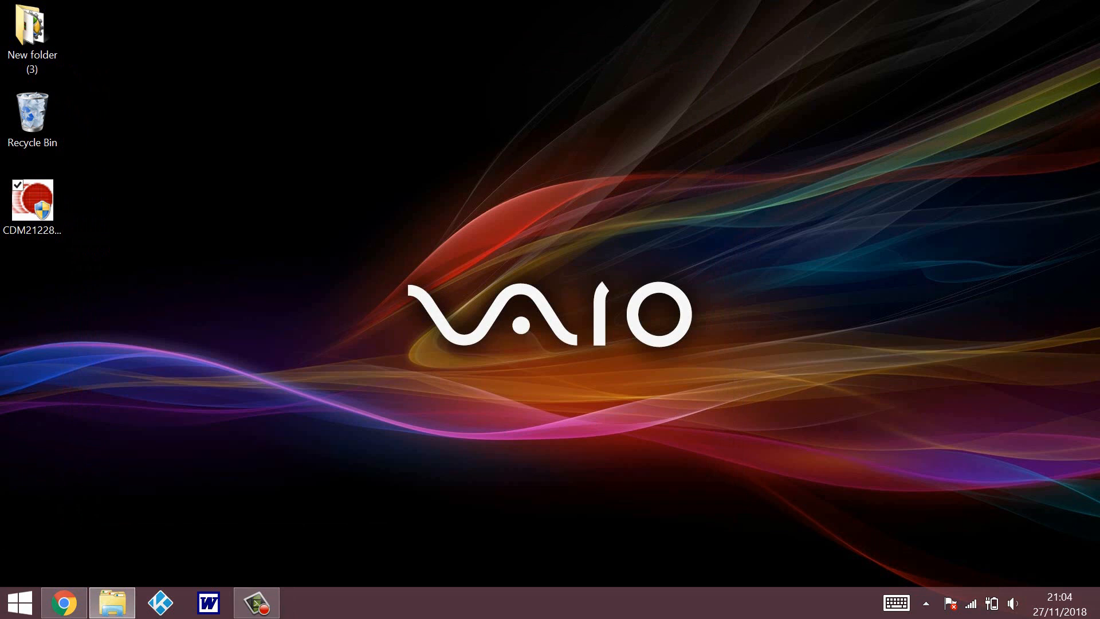
pyautogui.moveTo(917, 195)
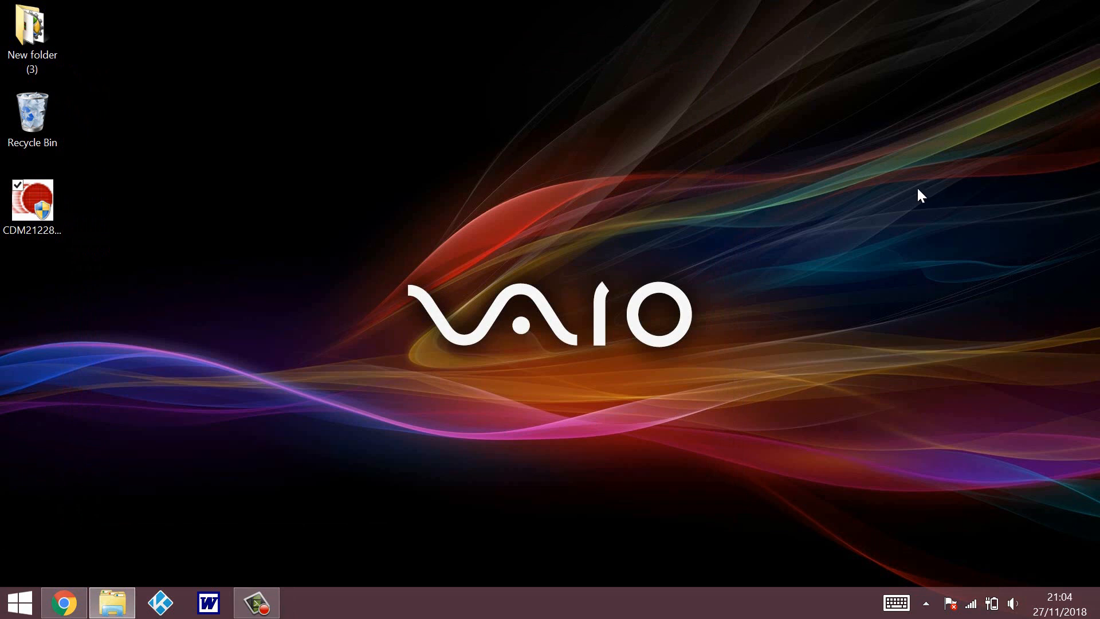